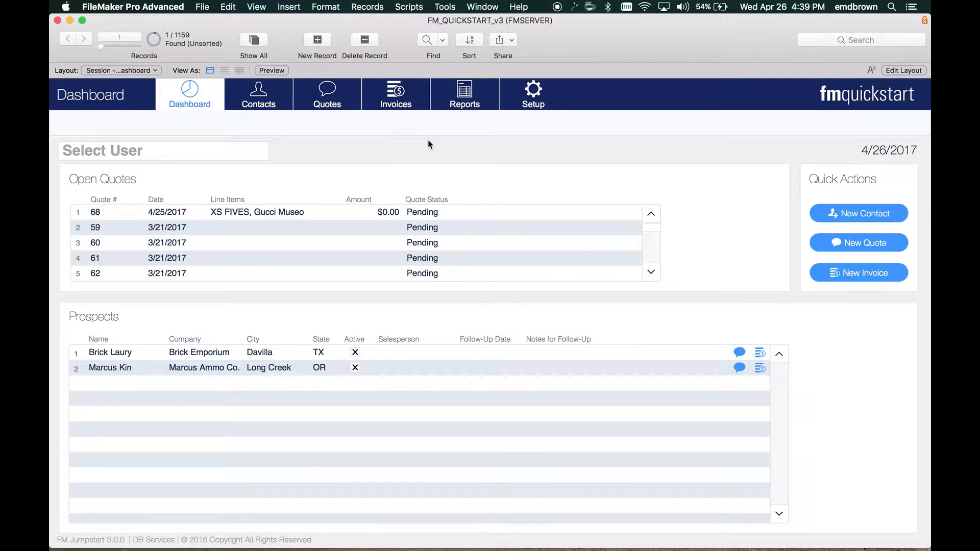
pyautogui.moveTo(406, 130)
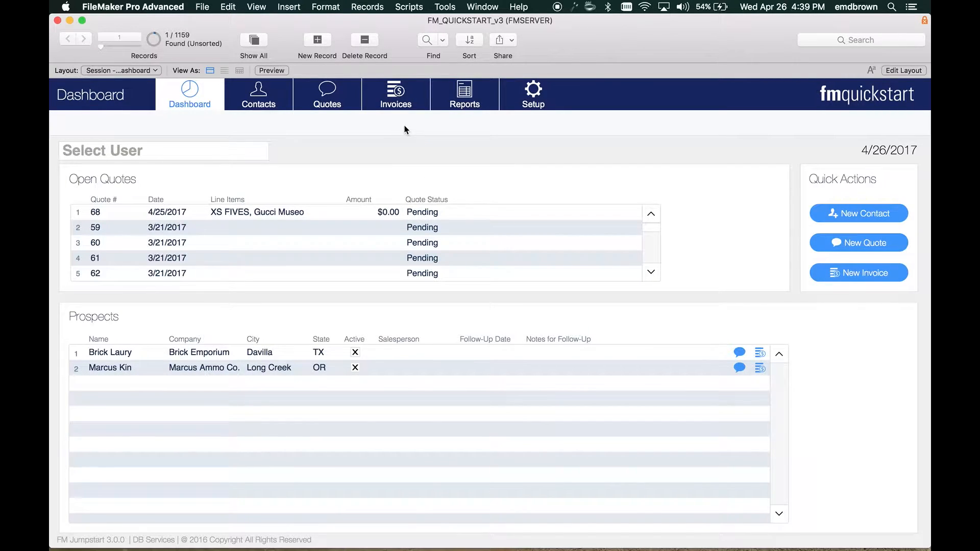
pyautogui.moveTo(409, 136)
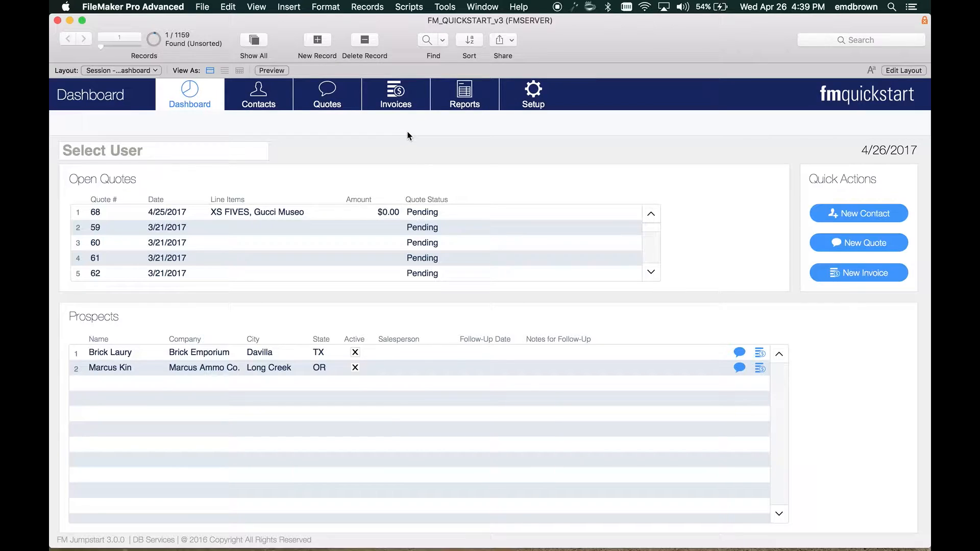
pyautogui.moveTo(386, 118)
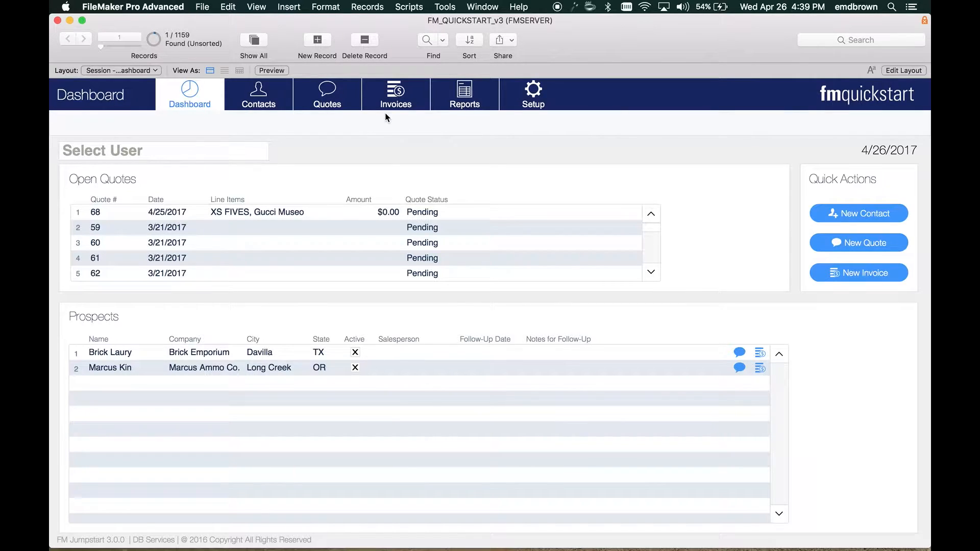
# Go to the Invoices list and open invoice 51's Data Entry record for Andrew Luck.
pyautogui.click(396, 94)
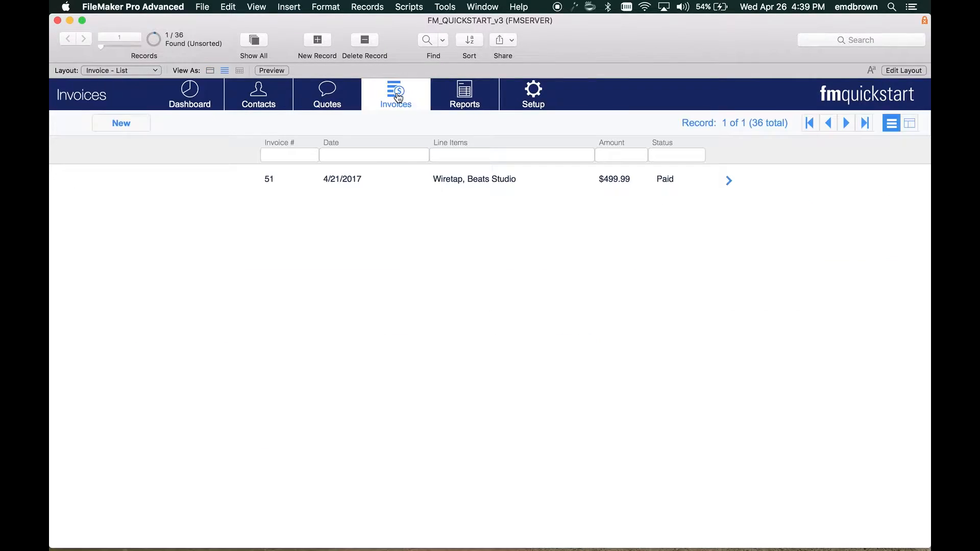
pyautogui.click(729, 181)
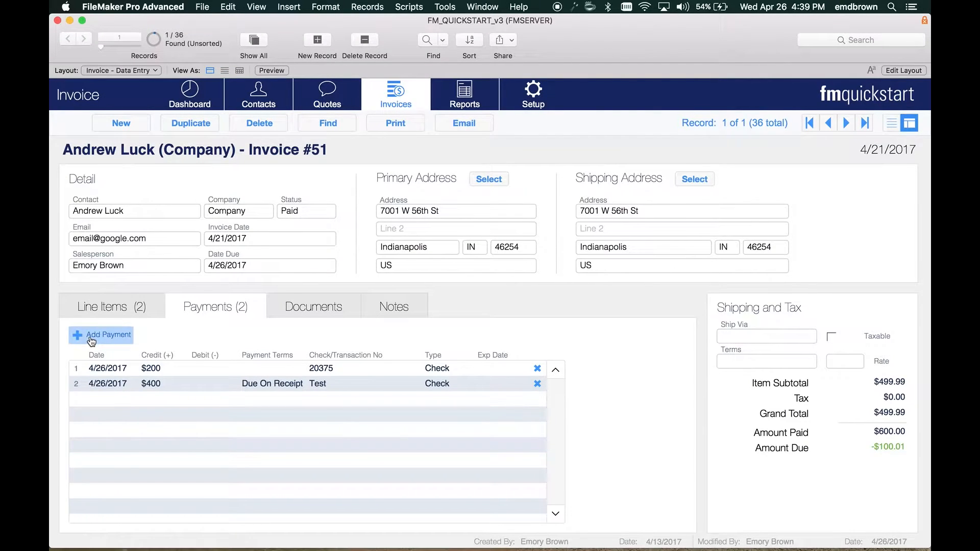
# Start a new payment on invoice #51, bringing up the empty New Payment card.
pyautogui.click(109, 335)
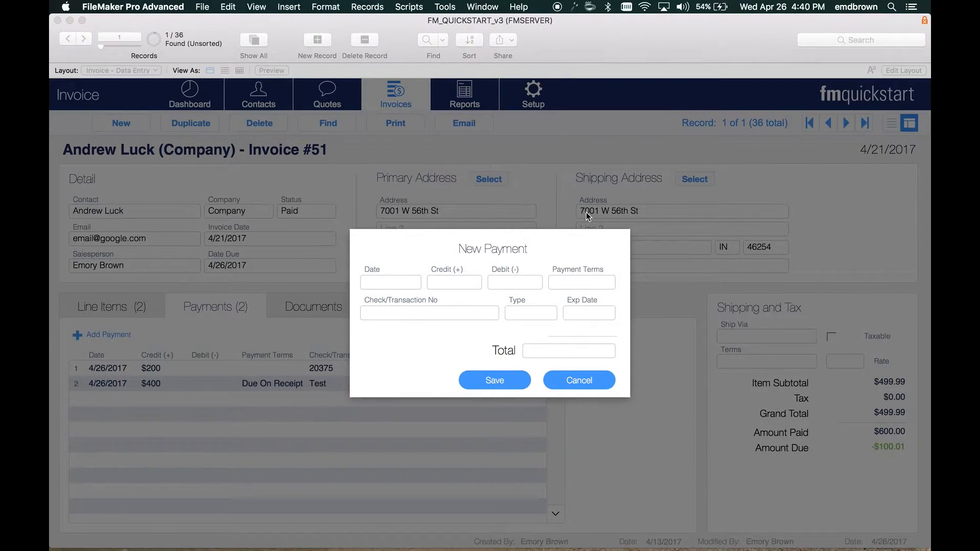
pyautogui.moveTo(431, 268)
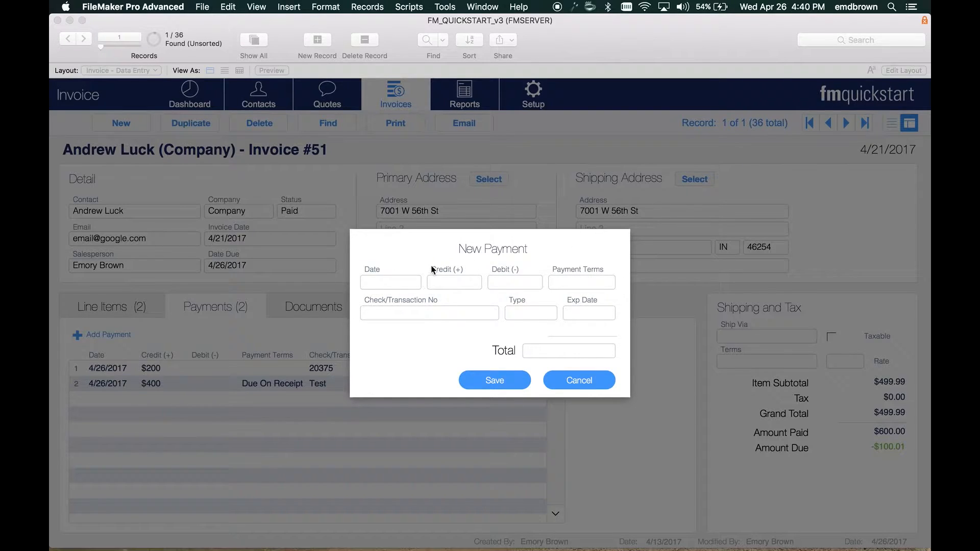
pyautogui.moveTo(135, 181)
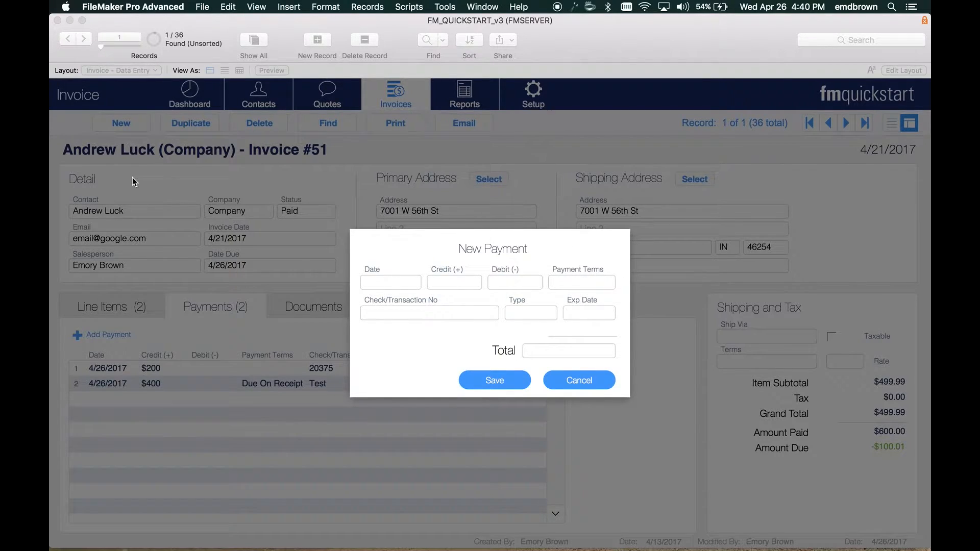
pyautogui.moveTo(158, 148)
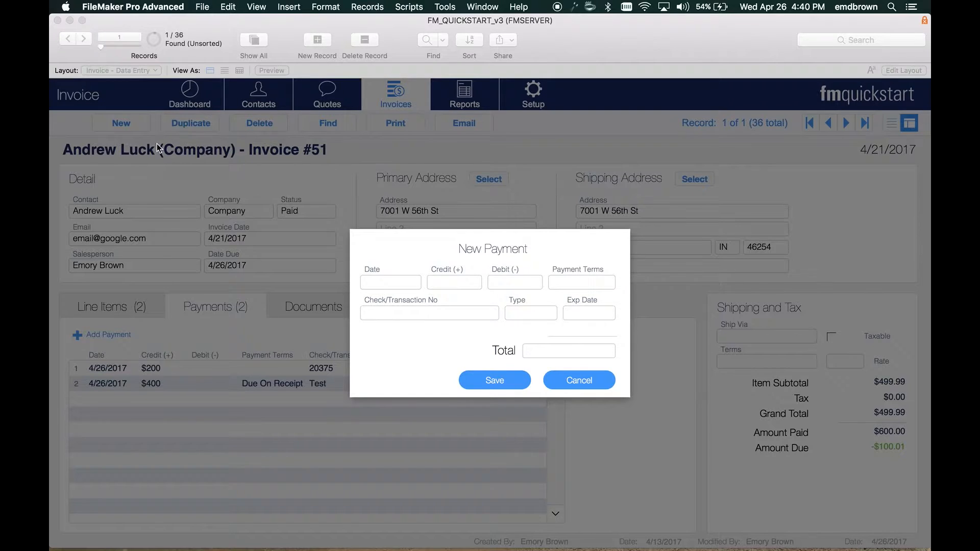
pyautogui.moveTo(100, 411)
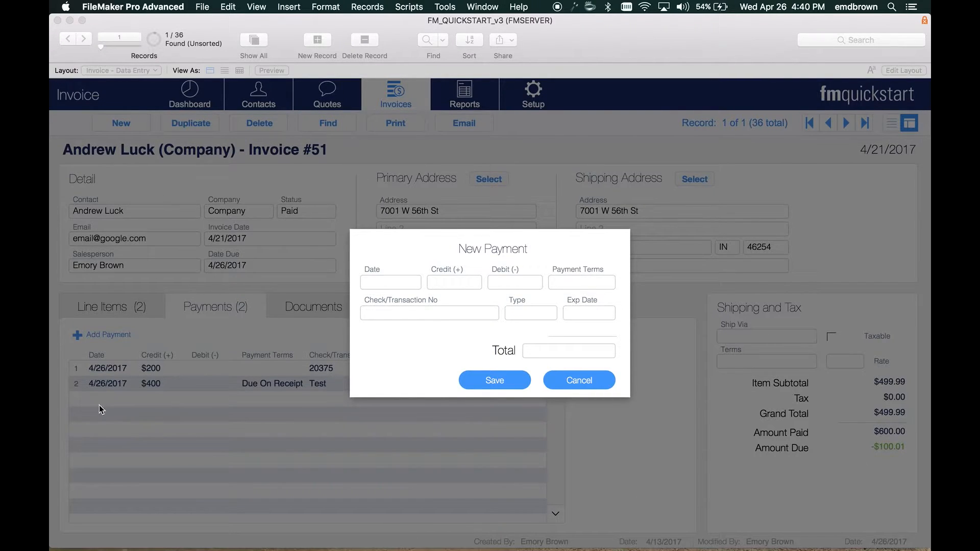
pyautogui.moveTo(411, 222)
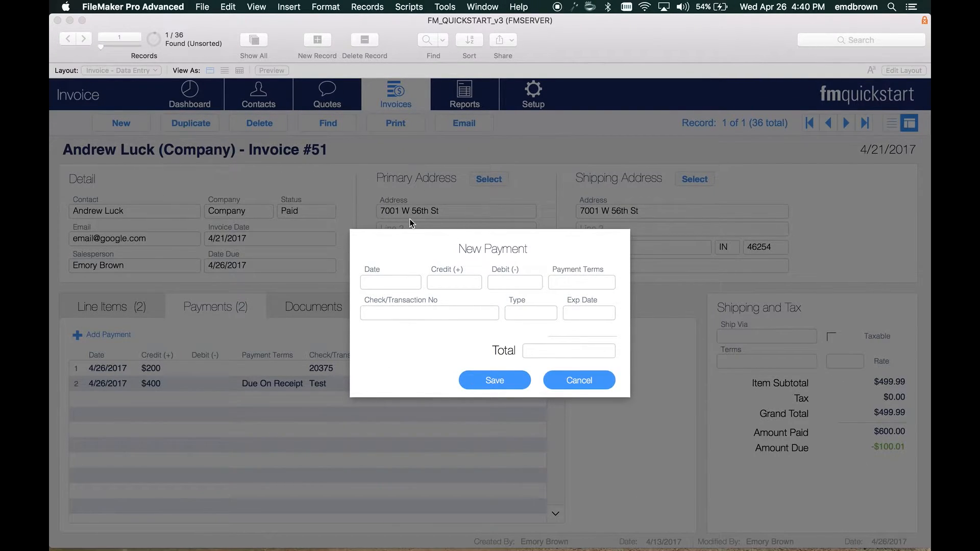
pyautogui.moveTo(343, 23)
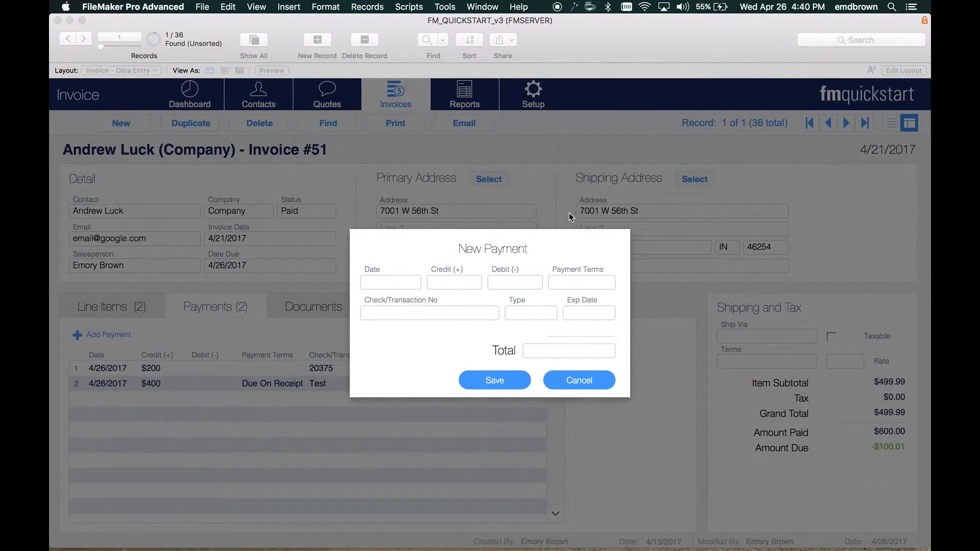
pyautogui.moveTo(71, 24)
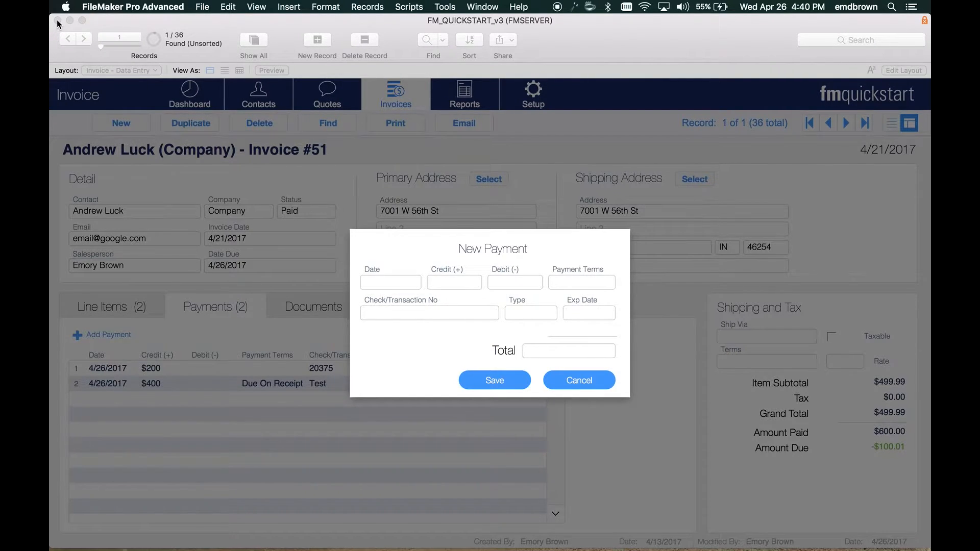
pyautogui.moveTo(450, 176)
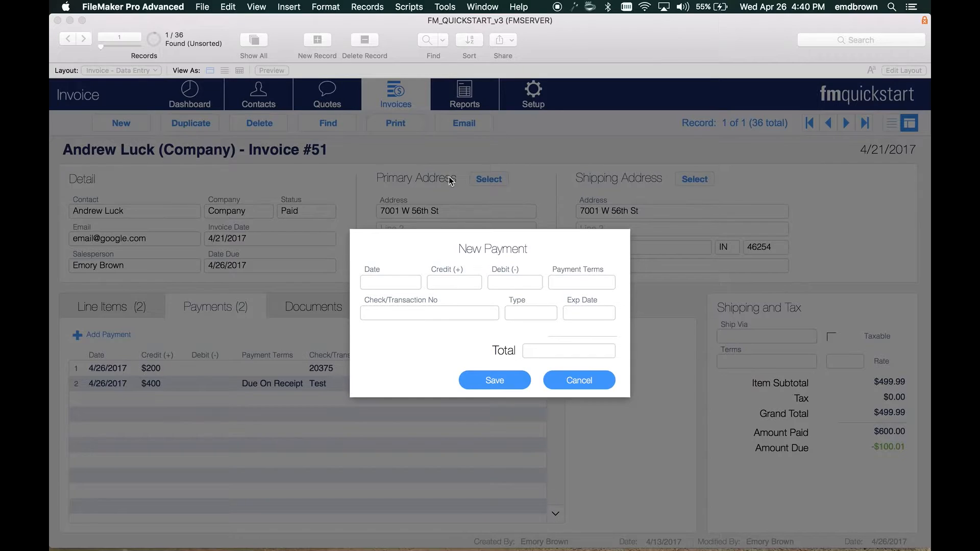
pyautogui.moveTo(573, 398)
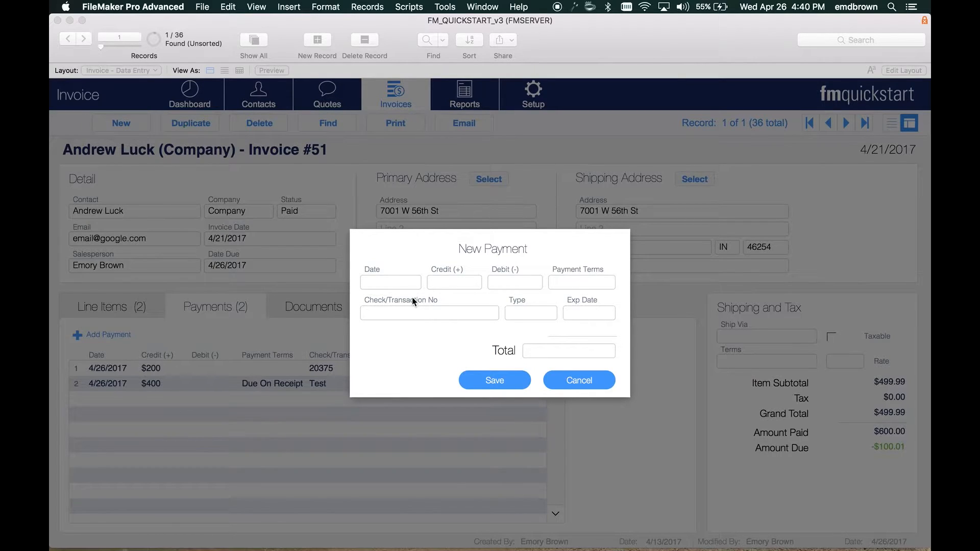
pyautogui.moveTo(518, 436)
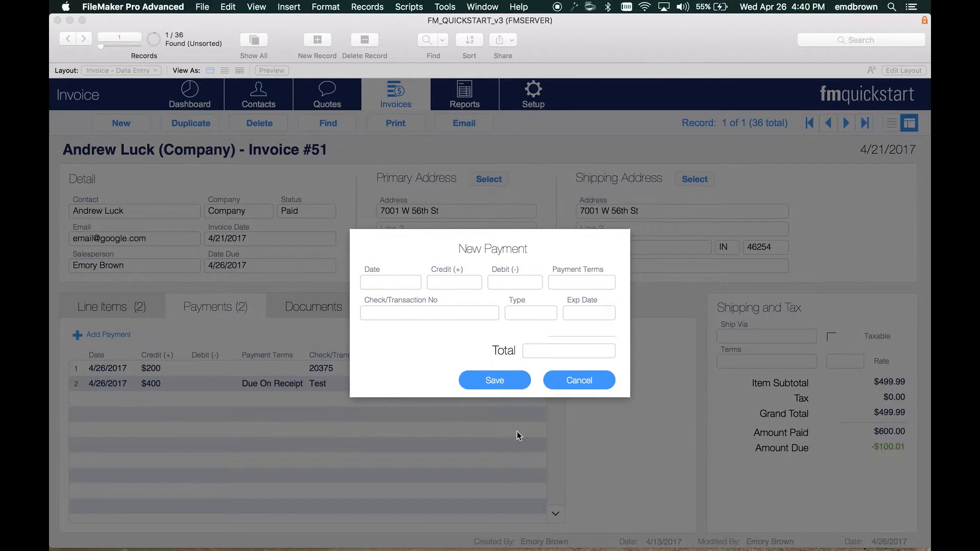
pyautogui.click(390, 282)
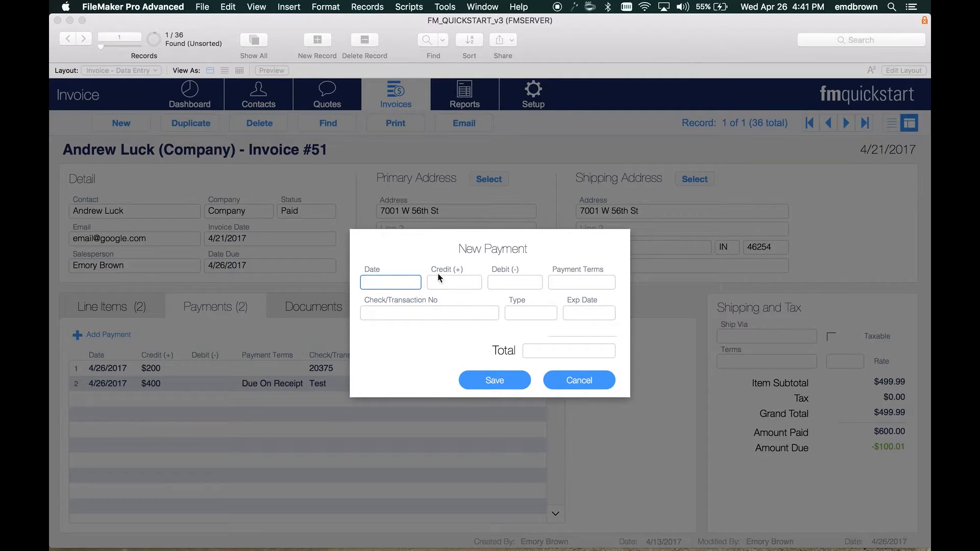
pyautogui.moveTo(218, 447)
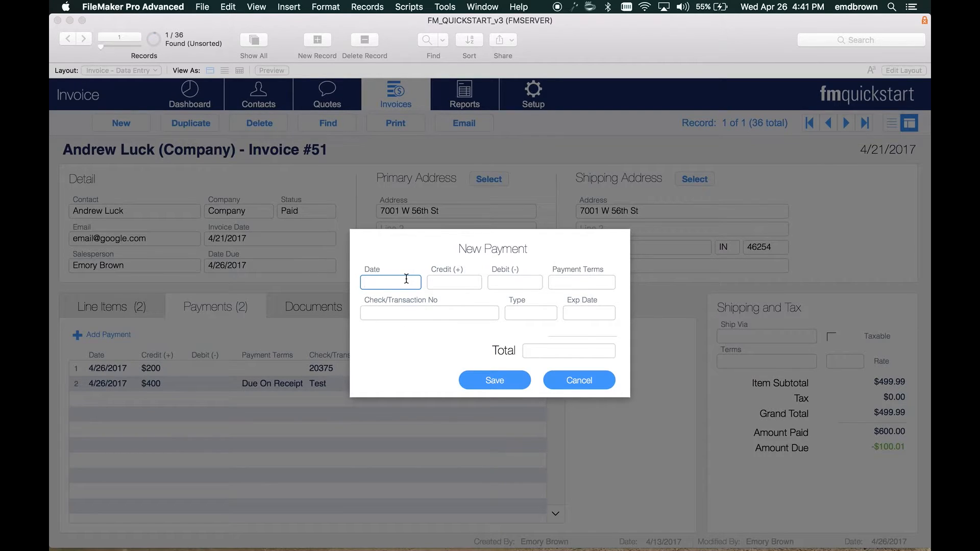
# Enter date 4/26/2017, credit $300, transaction Test and type Check on the payment.
pyautogui.click(455, 282)
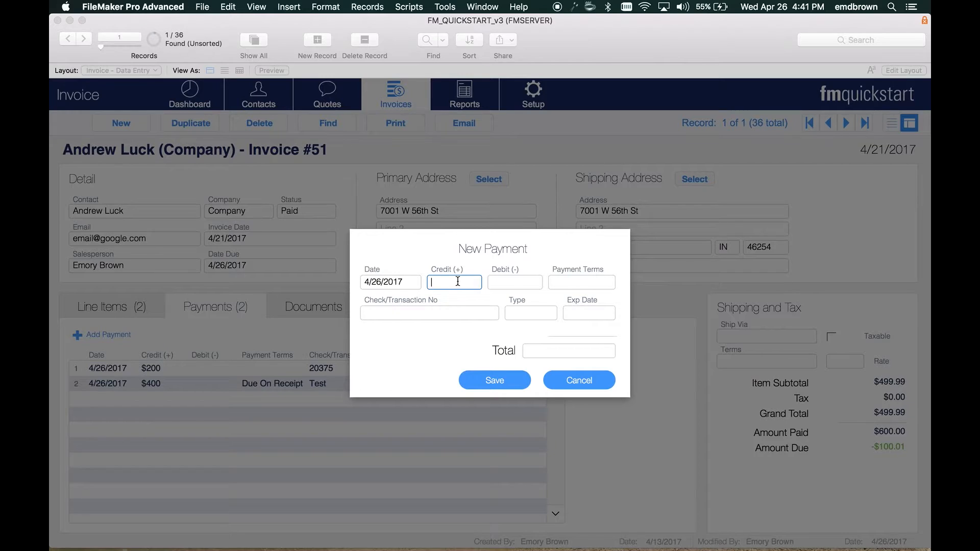
pyautogui.write('$300')
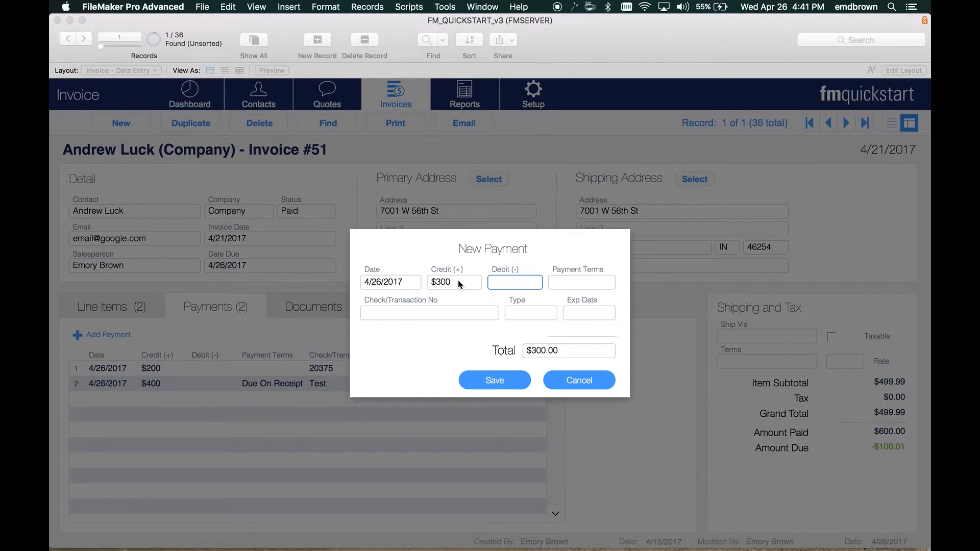
pyautogui.write('Test')
pyautogui.click(531, 312)
pyautogui.write('Check')
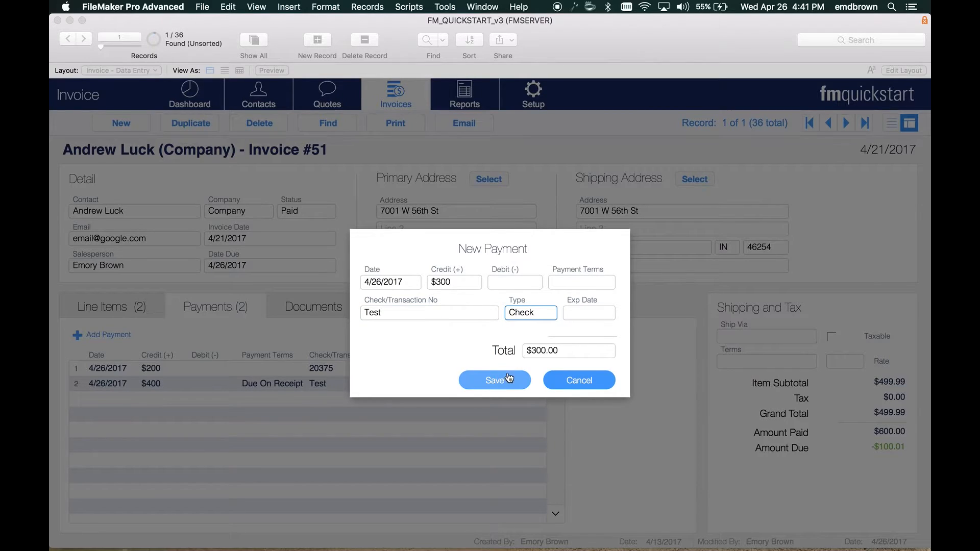
# Save the $300 payment, bringing paid to $900.00, and switch to the Line Items view.
pyautogui.click(495, 380)
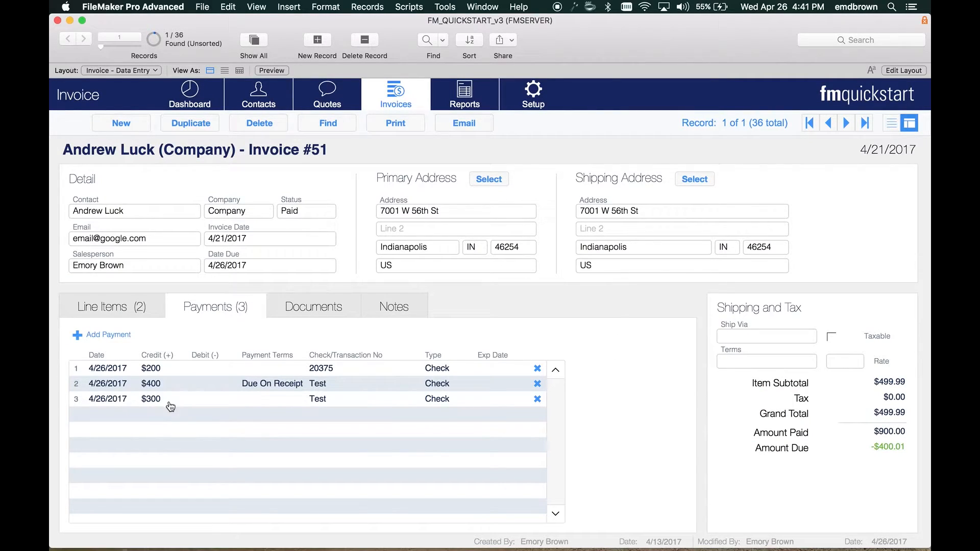
pyautogui.moveTo(192, 406)
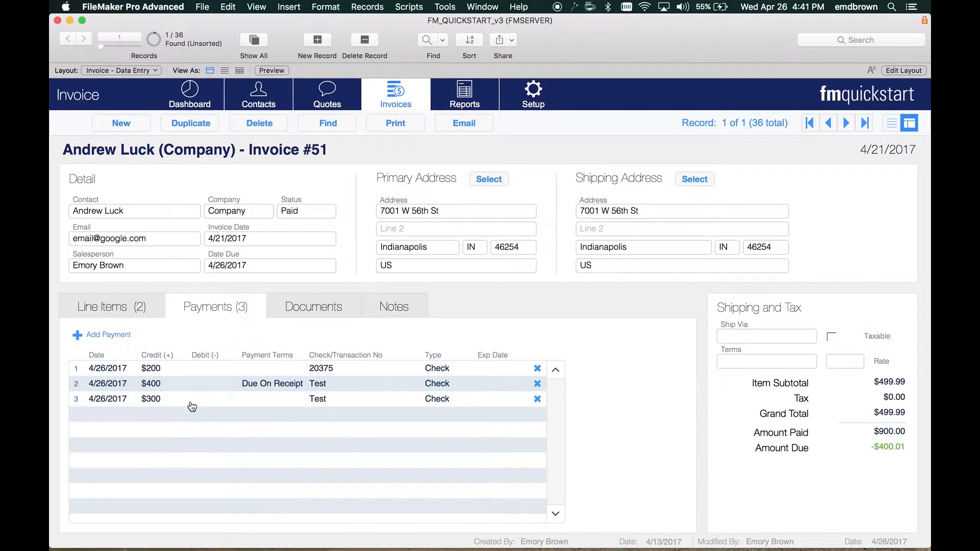
pyautogui.moveTo(158, 317)
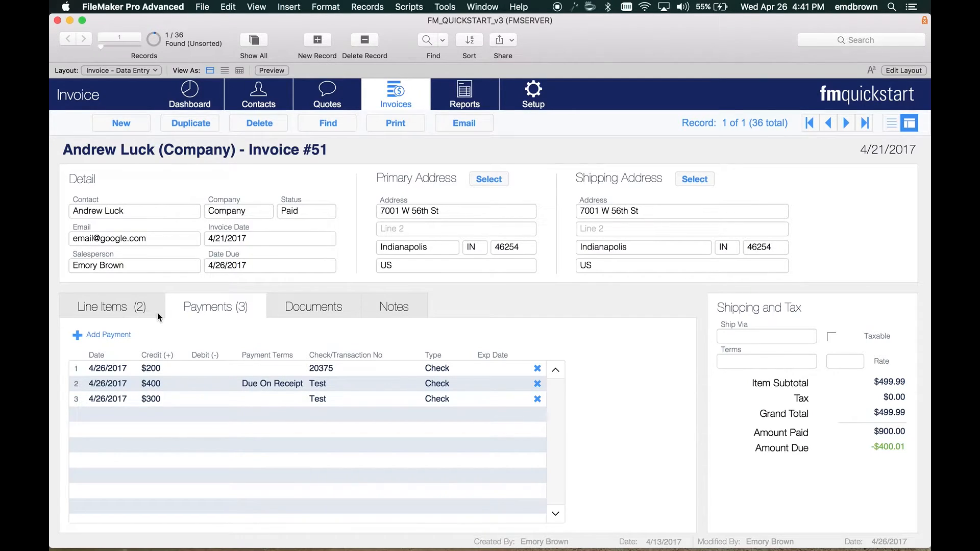
pyautogui.click(102, 306)
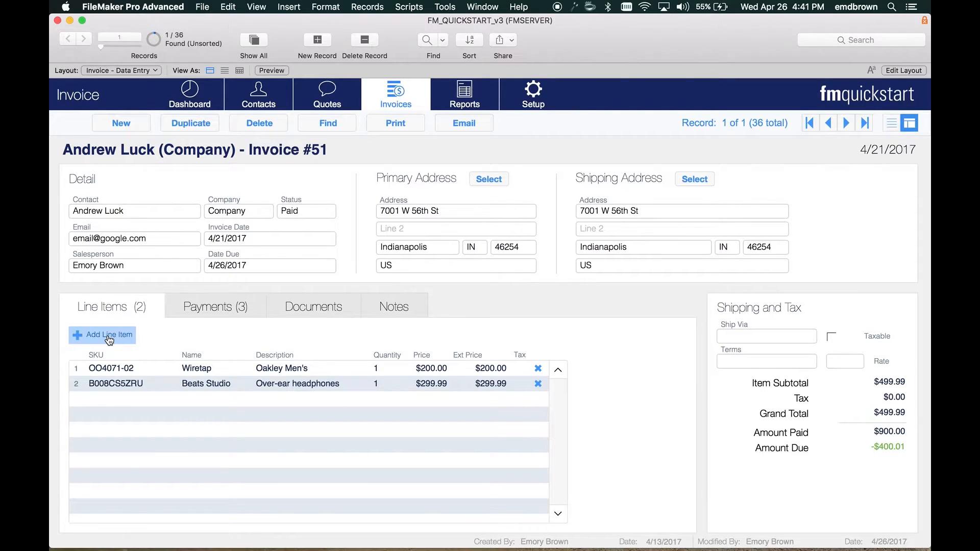
# Add a line item, filtering products by 'hea' and choosing Beats Studio headphones at $299.99.
pyautogui.click(102, 335)
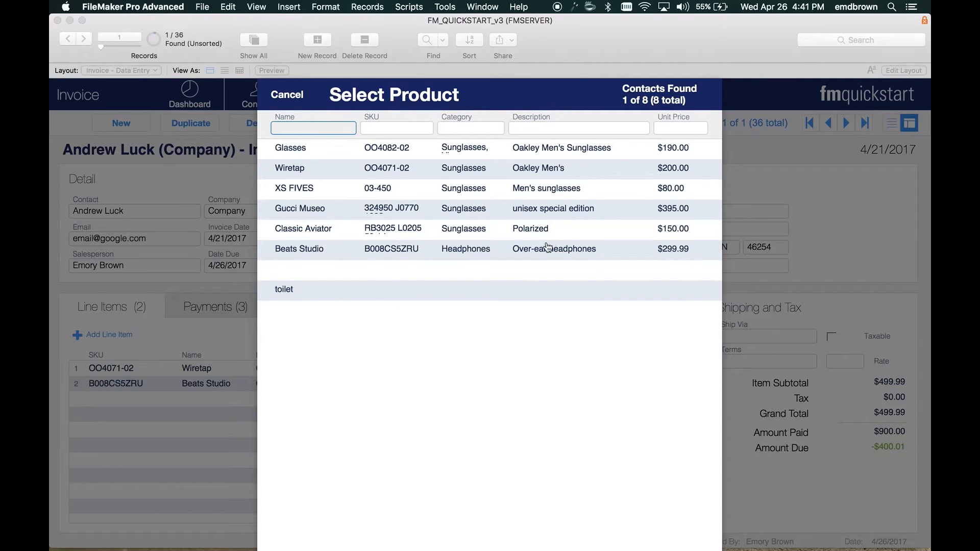
pyautogui.click(471, 128)
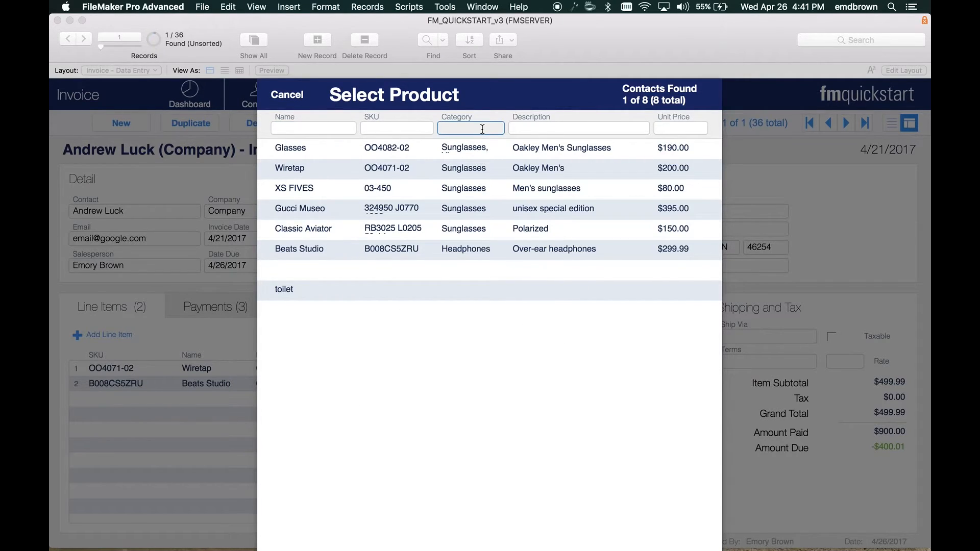
pyautogui.write('hea')
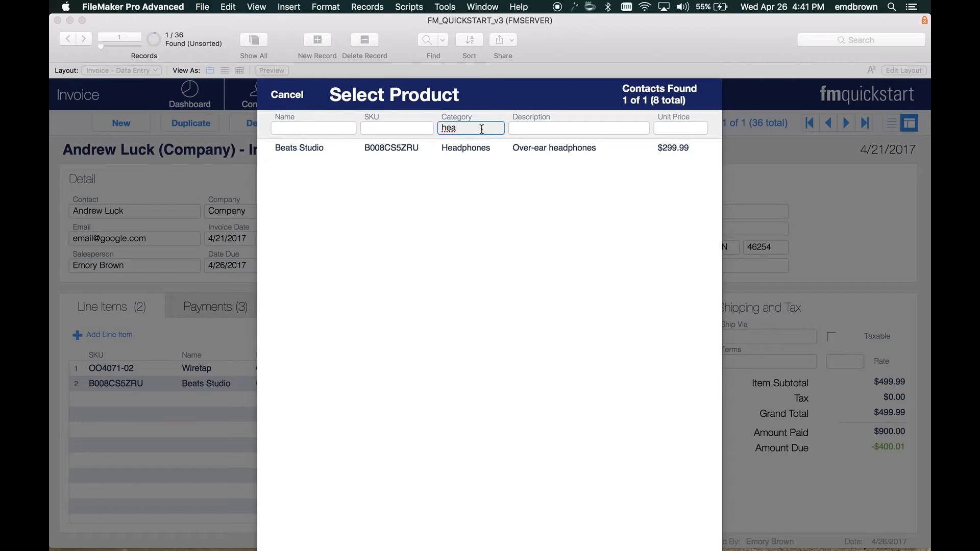
pyautogui.click(298, 147)
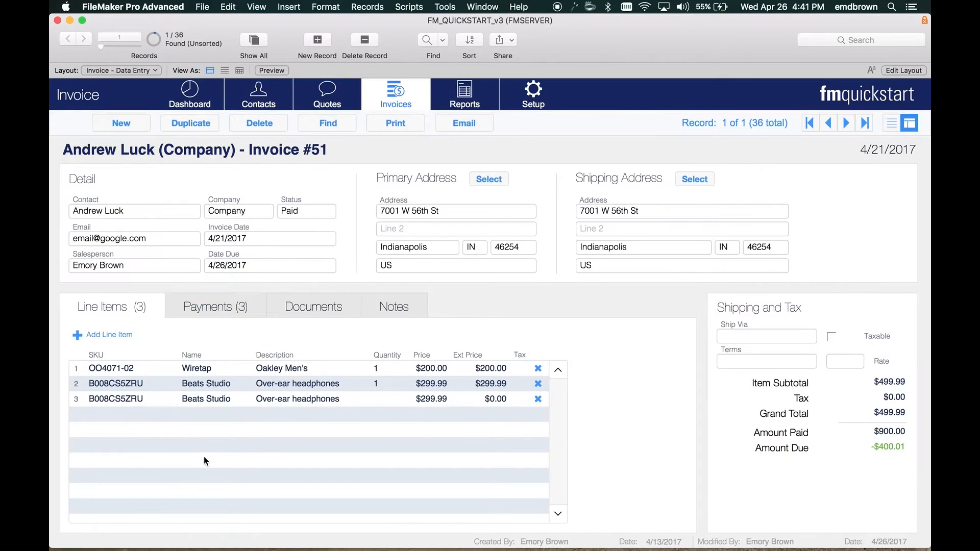
# Set line 3's quantity to 1, raising the subtotal to $799.98.
pyautogui.click(388, 398)
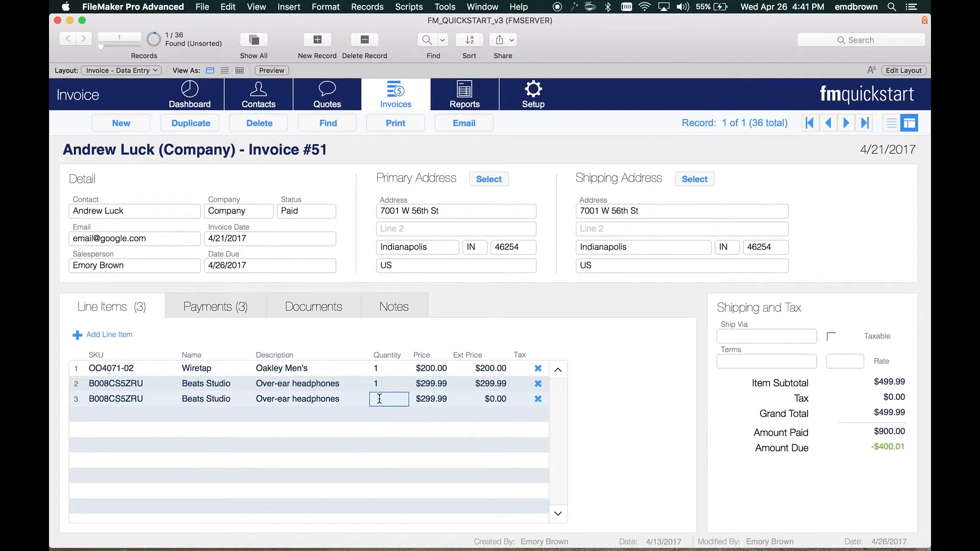
pyautogui.write('1')
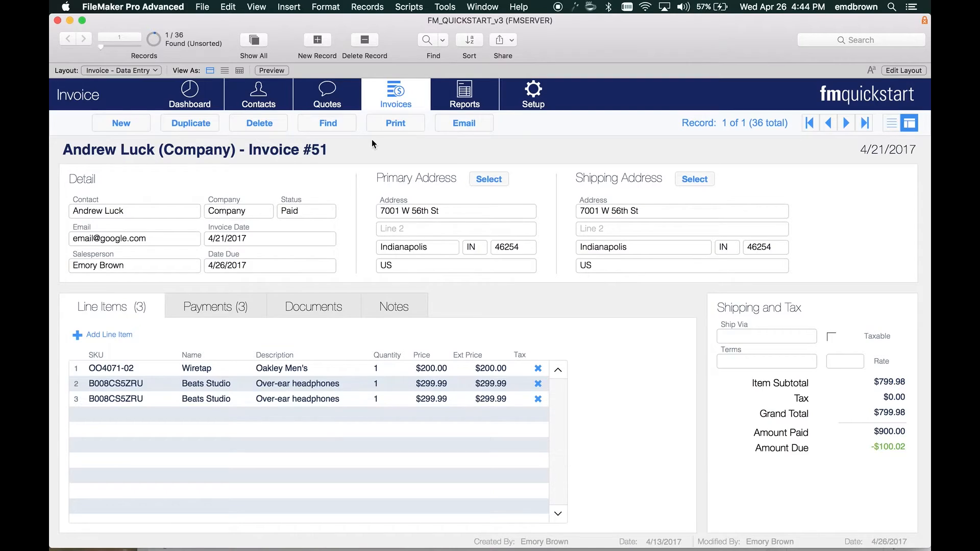
pyautogui.moveTo(410, 17)
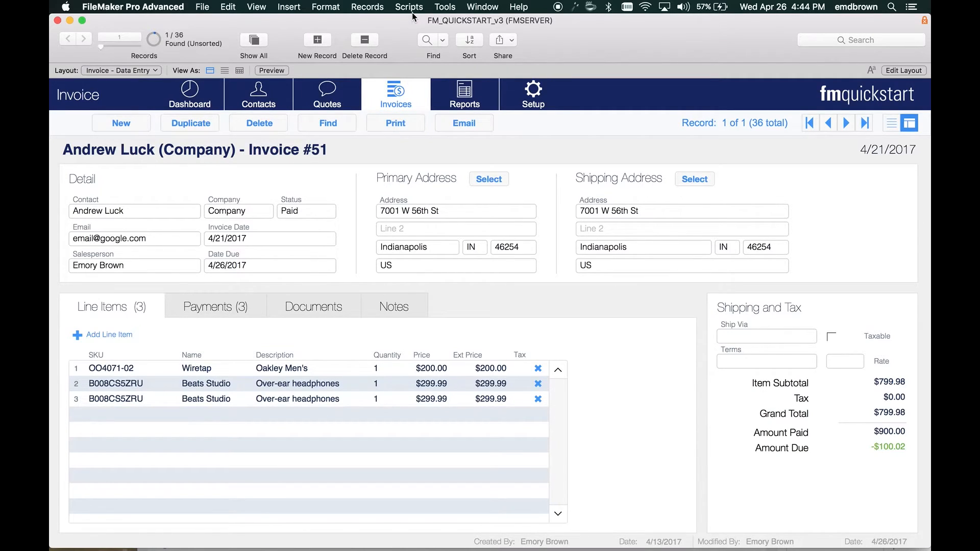
# Open Script Workspace and the New Window step's options on line 30.
pyautogui.click(408, 6)
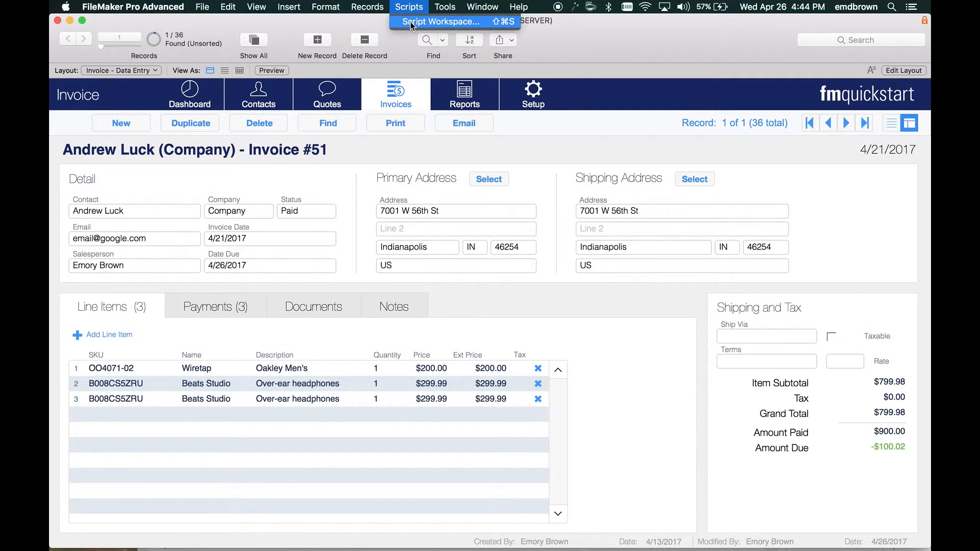
pyautogui.click(452, 21)
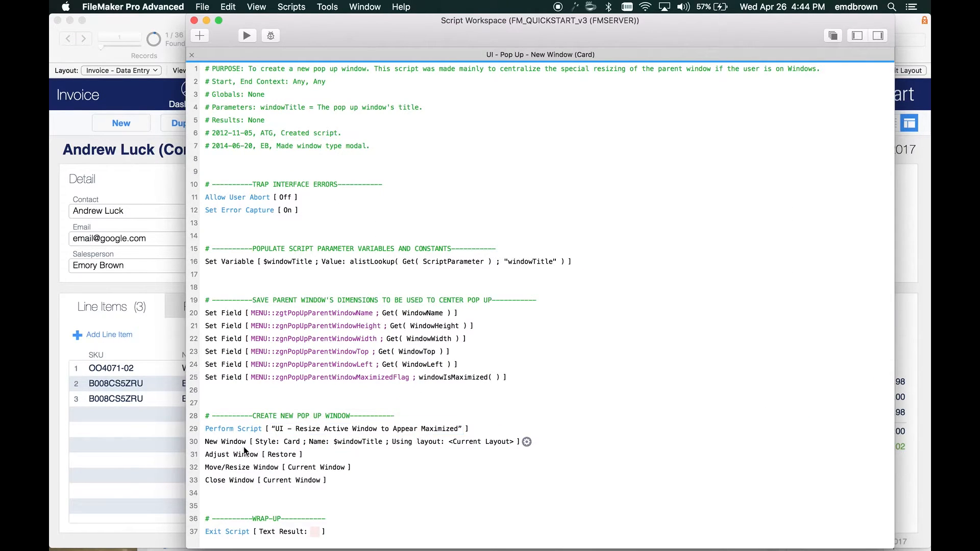
pyautogui.click(271, 442)
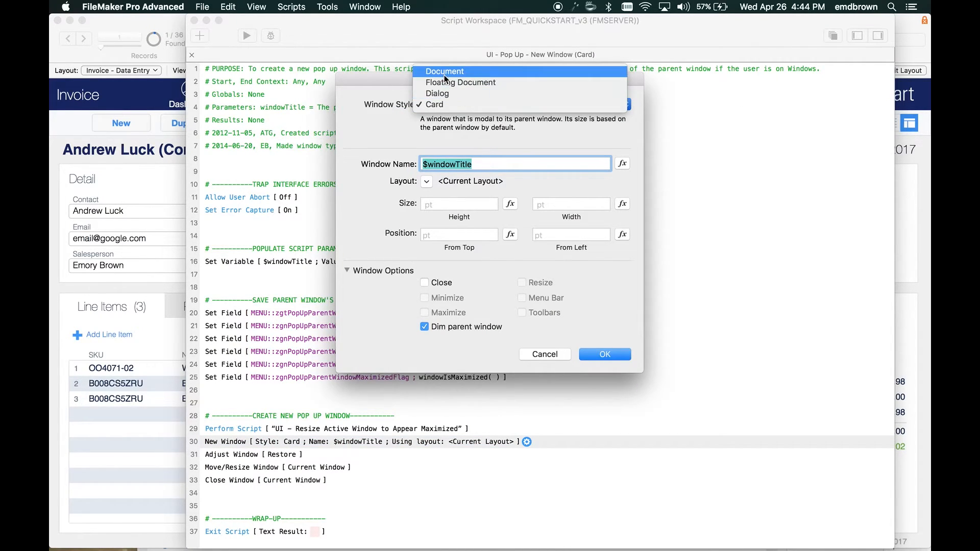
pyautogui.moveTo(450, 130)
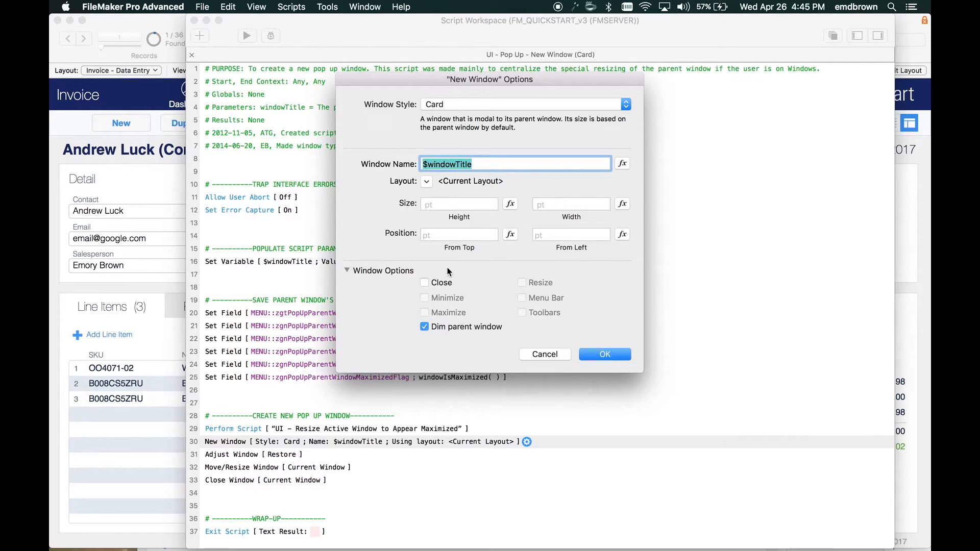
pyautogui.moveTo(417, 317)
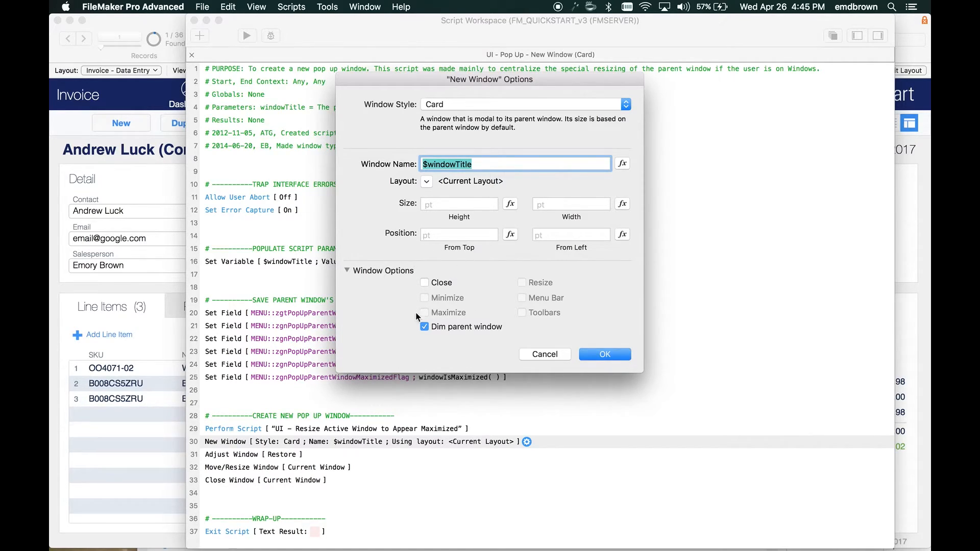
pyautogui.moveTo(395, 327)
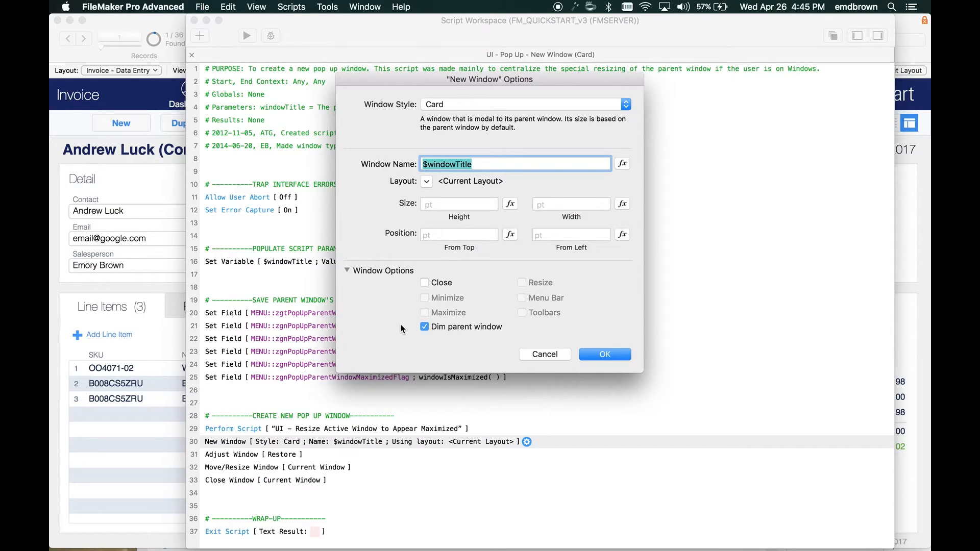
pyautogui.moveTo(388, 171)
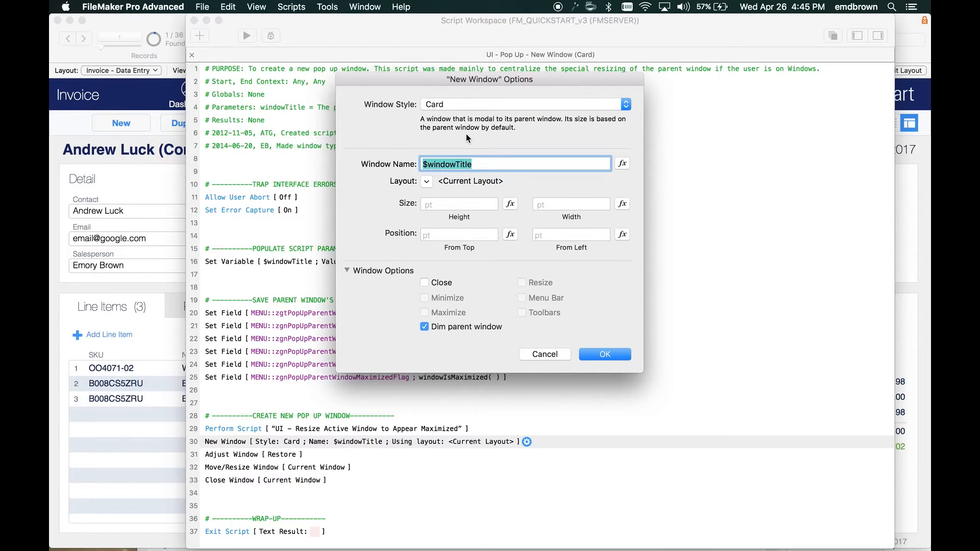
# Inspect the Window Style and Layout choices, then cancel leaving Card style unchanged.
pyautogui.click(427, 182)
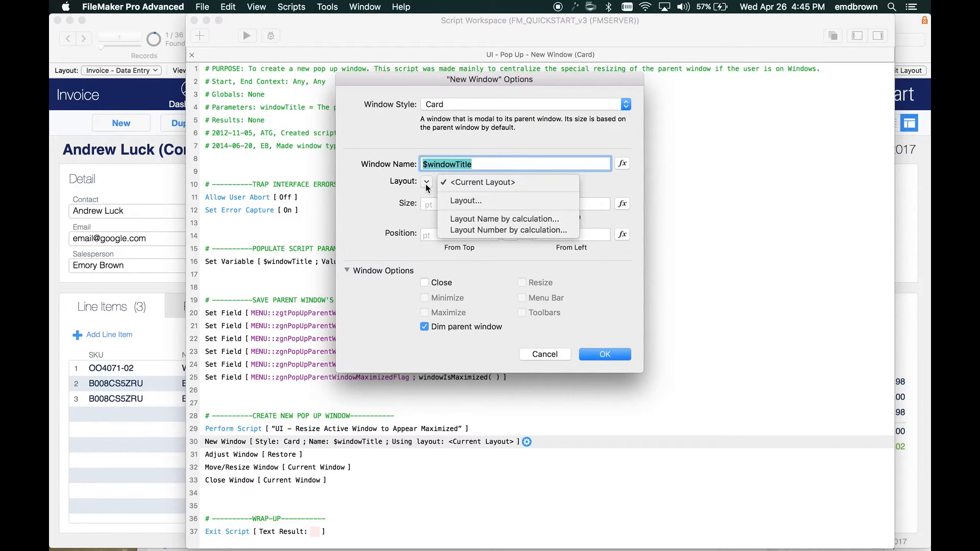
pyautogui.moveTo(478, 203)
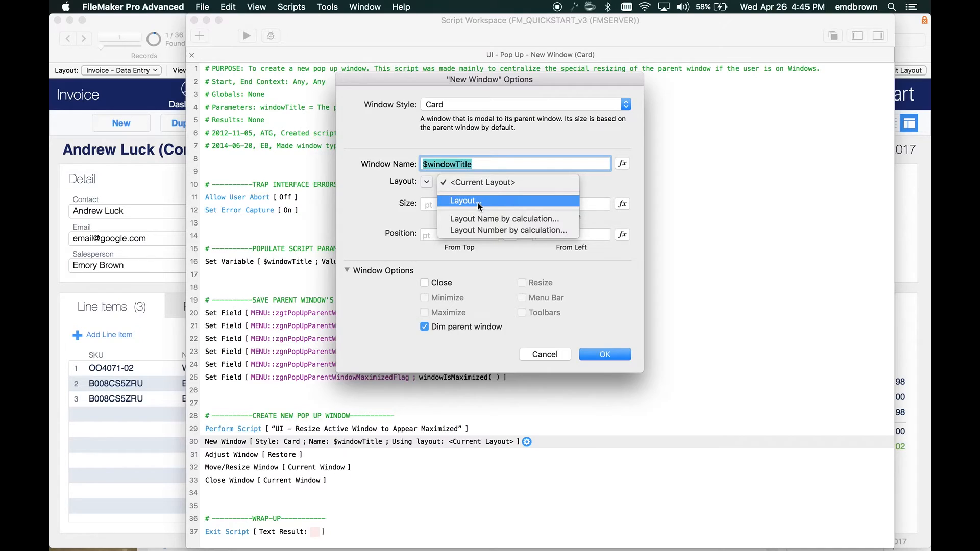
pyautogui.click(480, 182)
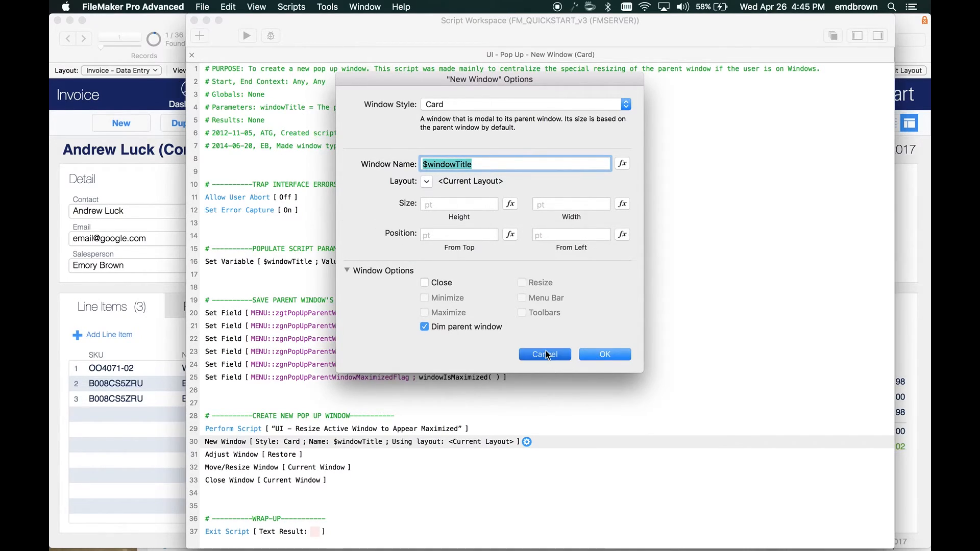
pyautogui.click(545, 354)
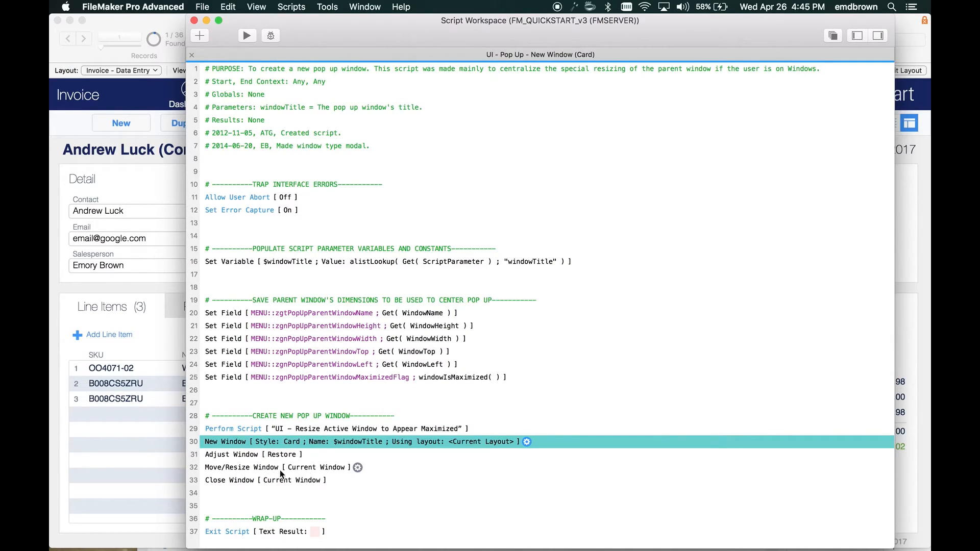
# Select the Adjust Window step on line 31 and close the Script Workspace.
pyautogui.click(233, 455)
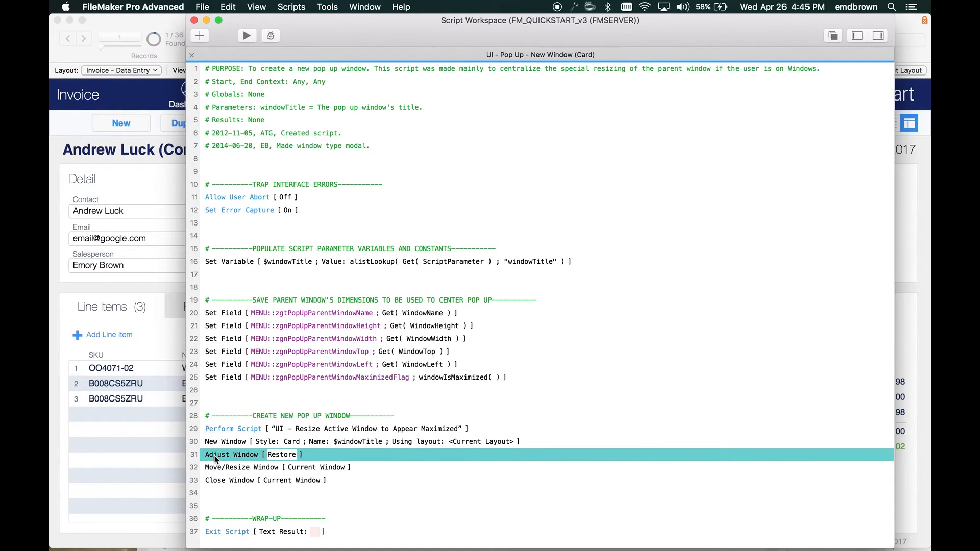
pyautogui.click(249, 480)
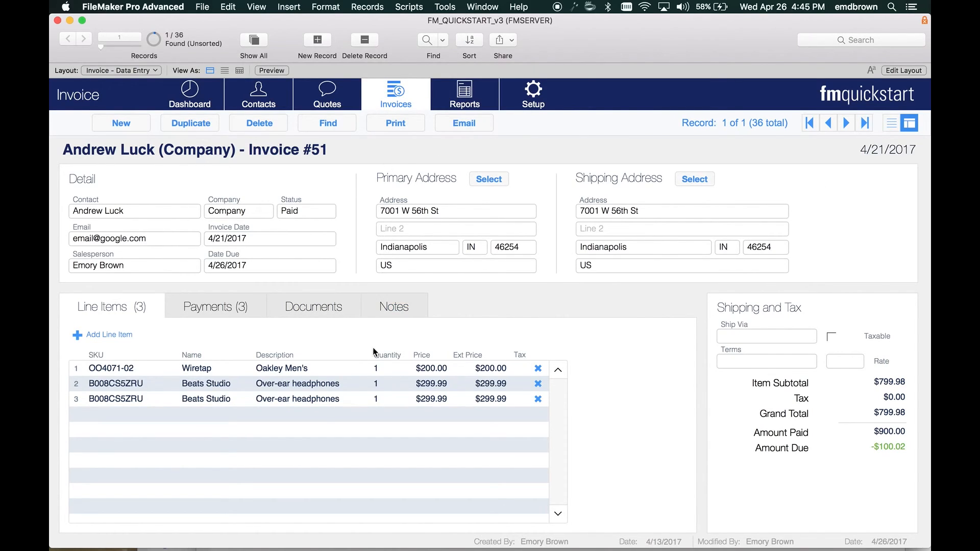
pyautogui.moveTo(489, 149)
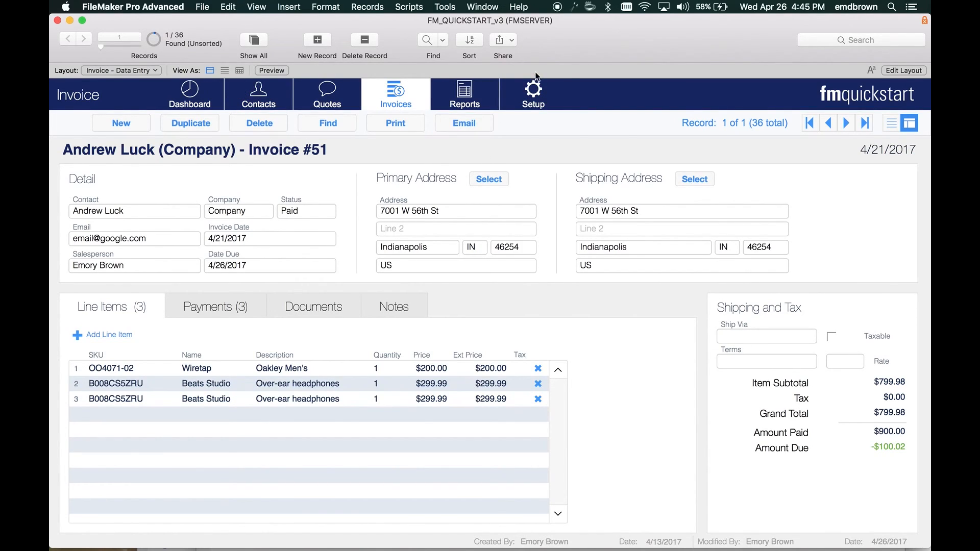
pyautogui.moveTo(495, 460)
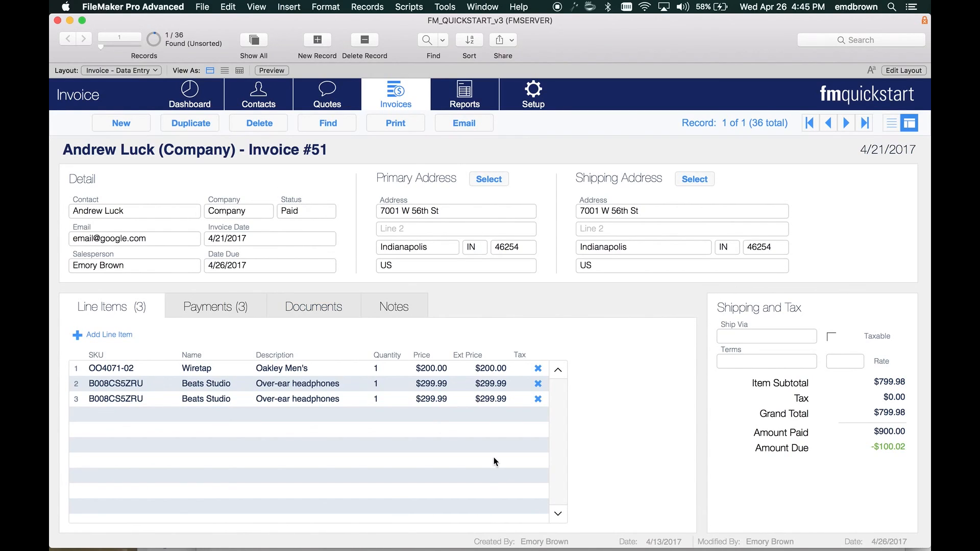
pyautogui.moveTo(438, 484)
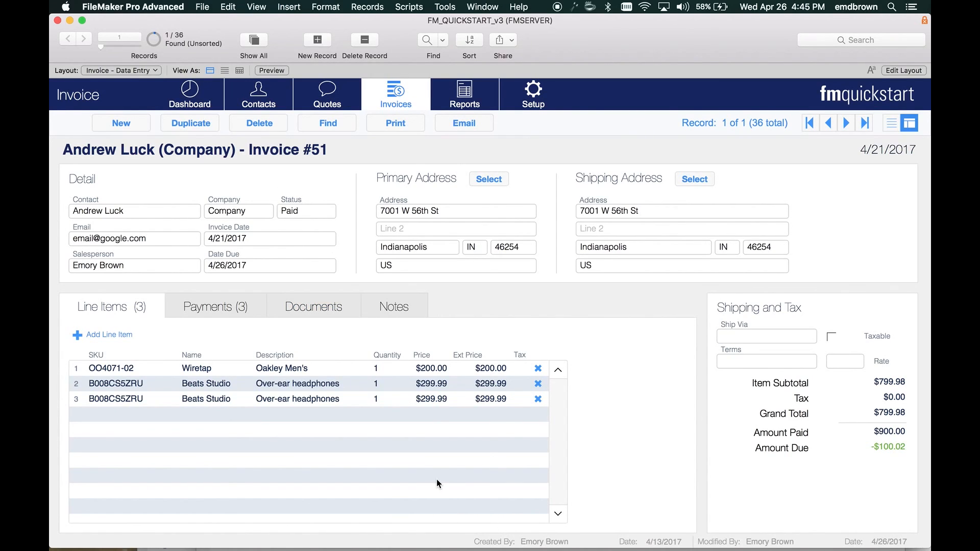